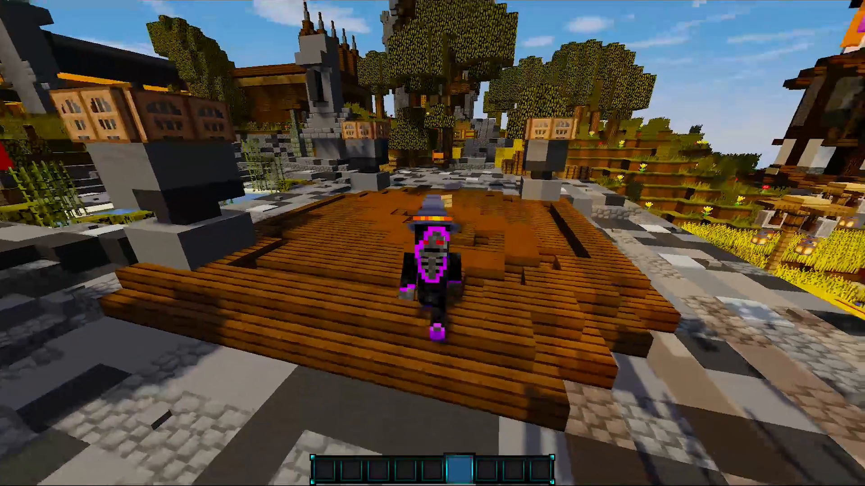
pyautogui.moveTo(432, 243)
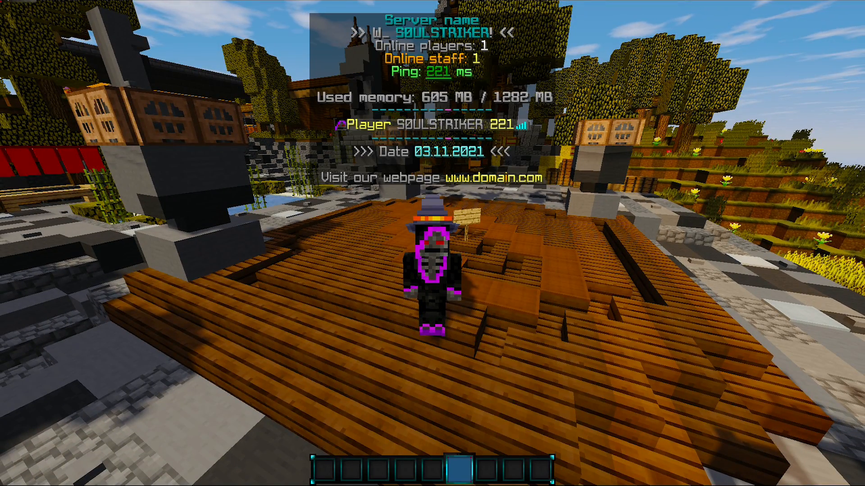
pyautogui.moveTo(433, 243)
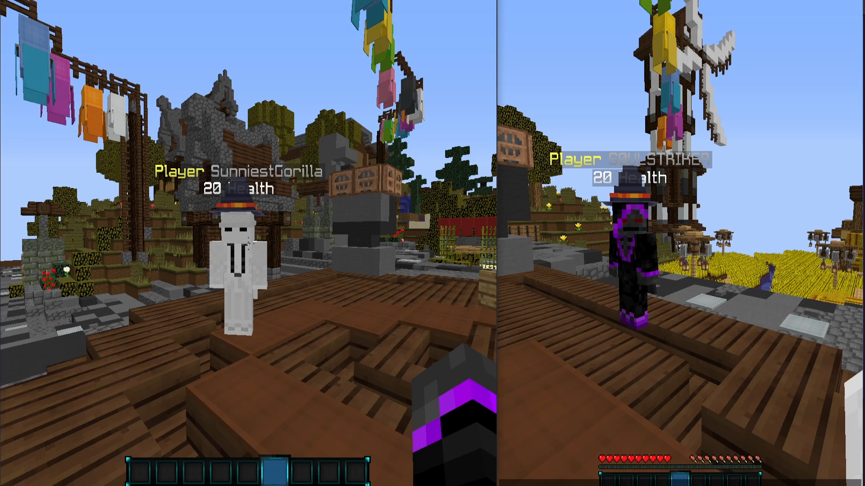
# Check the installed plugins and bring up the /tab group command syntax
pyautogui.write('/placeholderapi')
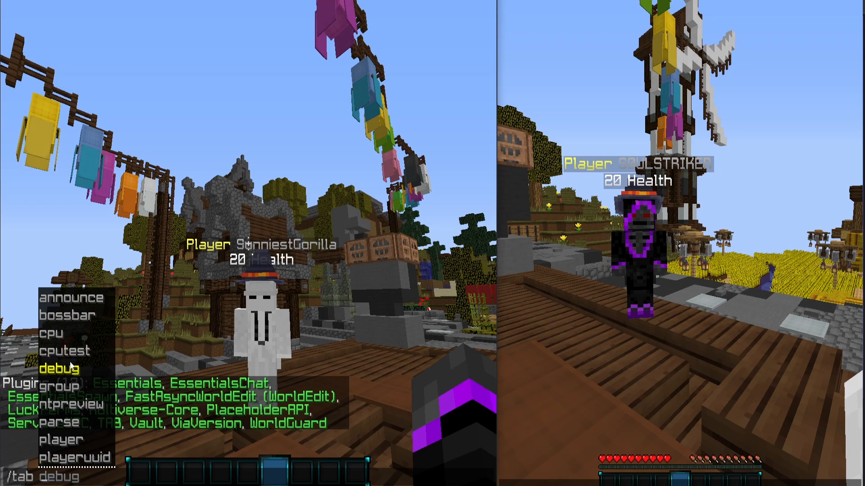
pyautogui.press('Tab')
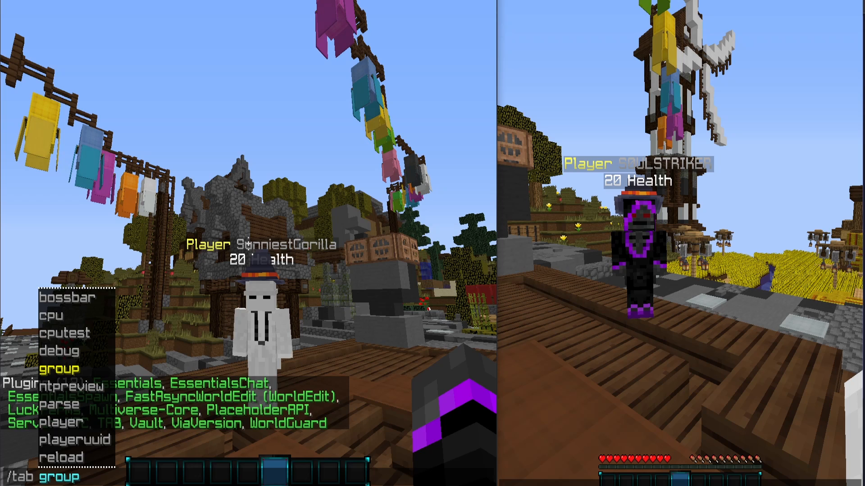
pyautogui.press('Return')
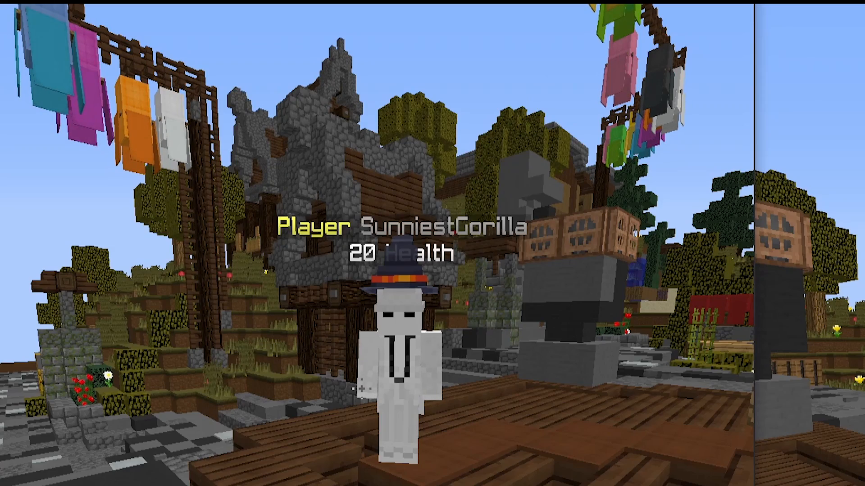
pyautogui.moveTo(432, 243)
pyautogui.write('/lp')
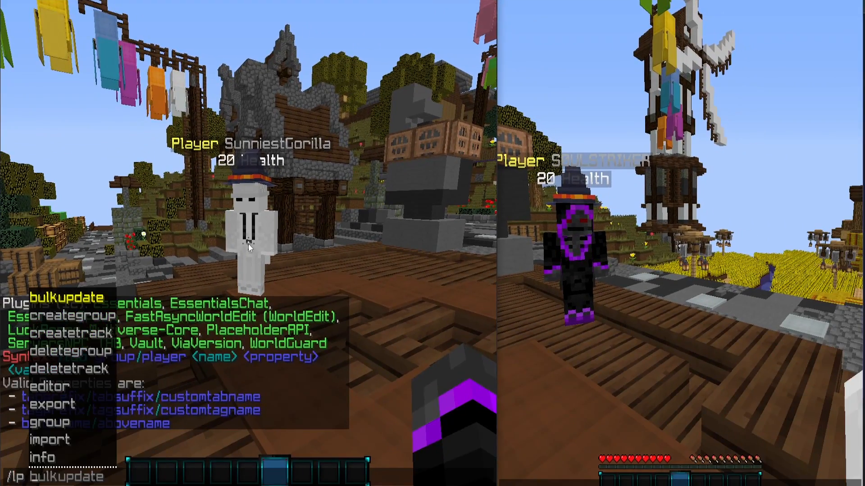
pyautogui.write('listgroups')
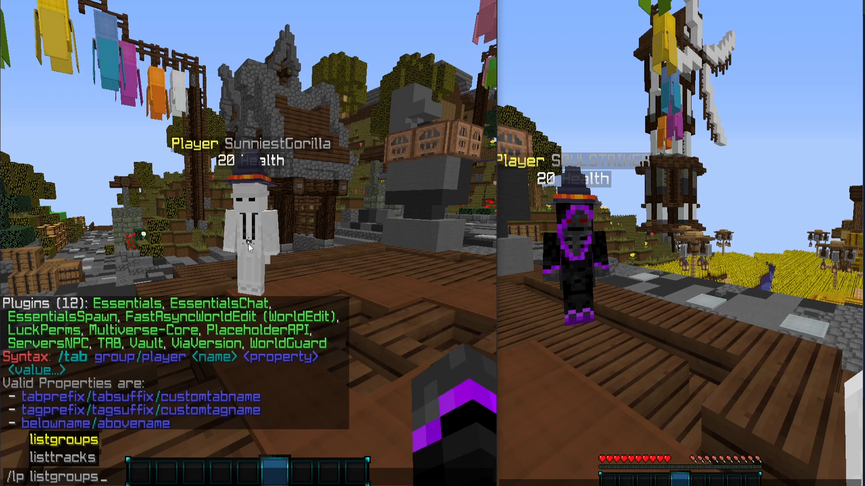
pyautogui.press('Return')
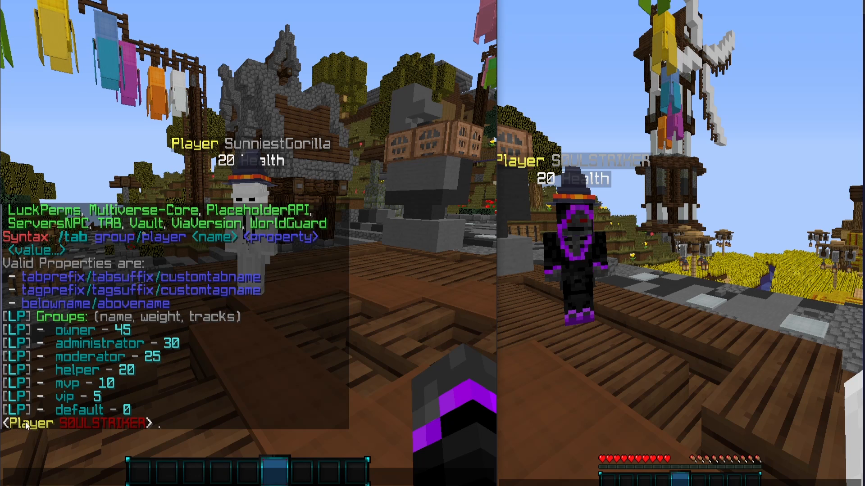
pyautogui.moveTo(33, 433)
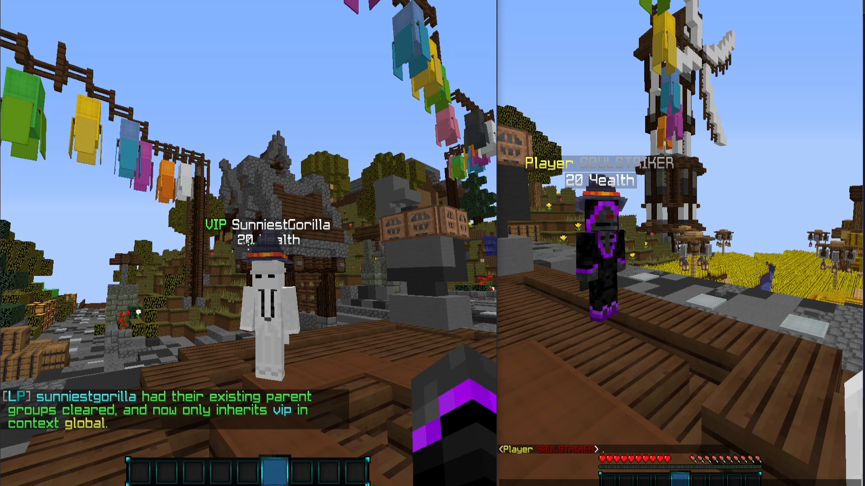
pyautogui.press('tab')
pyautogui.write('/lp user SunniestGorilla parent set helper')
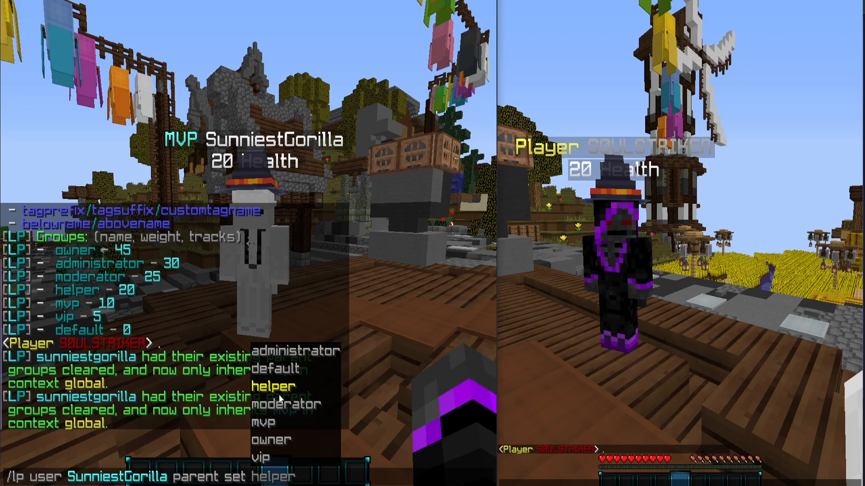
pyautogui.press('Return')
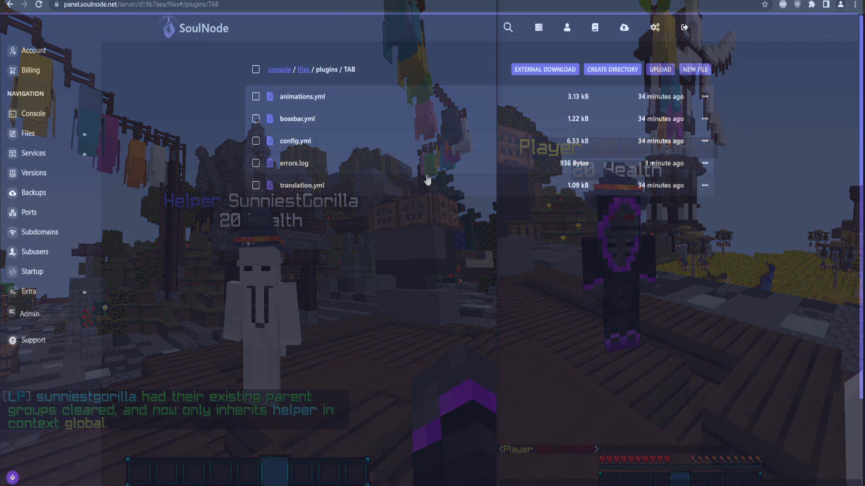
# Open plugins/TAB/config.yml and select the example Groups prefix entries
pyautogui.click(295, 141)
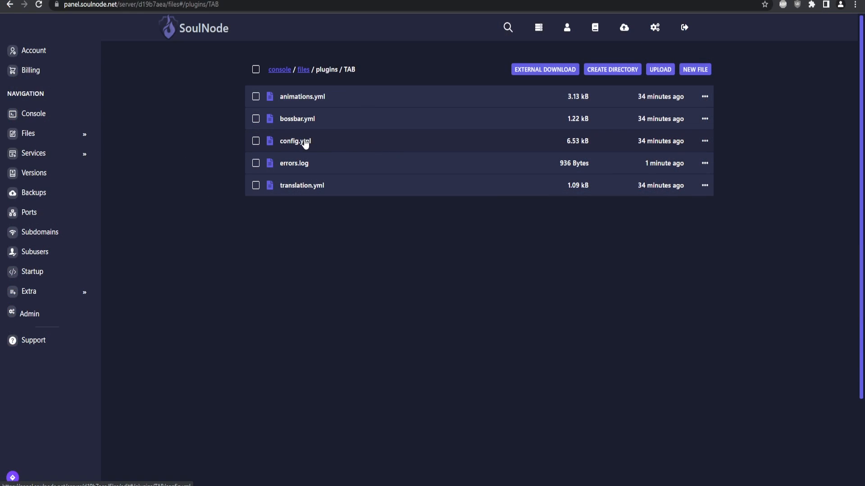
pyautogui.click(295, 141)
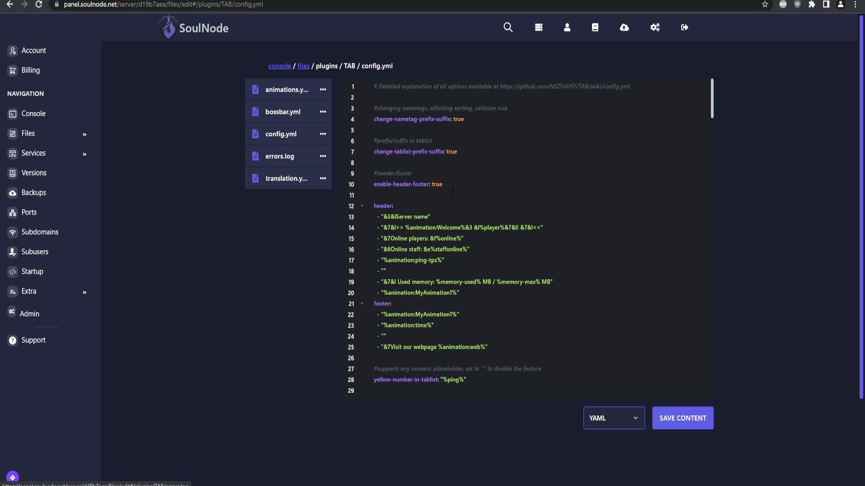
pyautogui.scroll(-3)
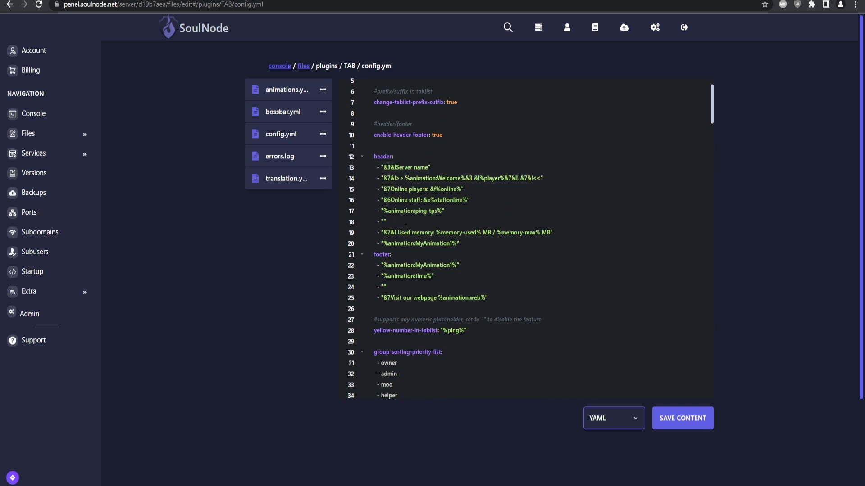
pyautogui.scroll(3)
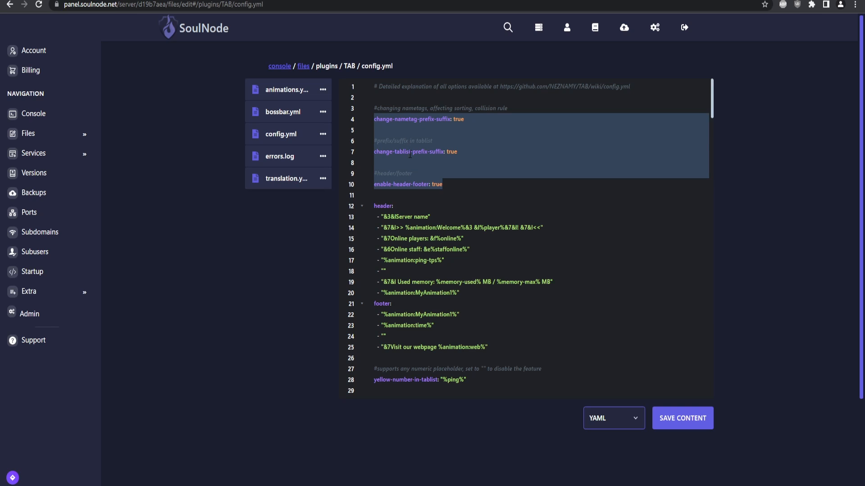
pyautogui.scroll(-3)
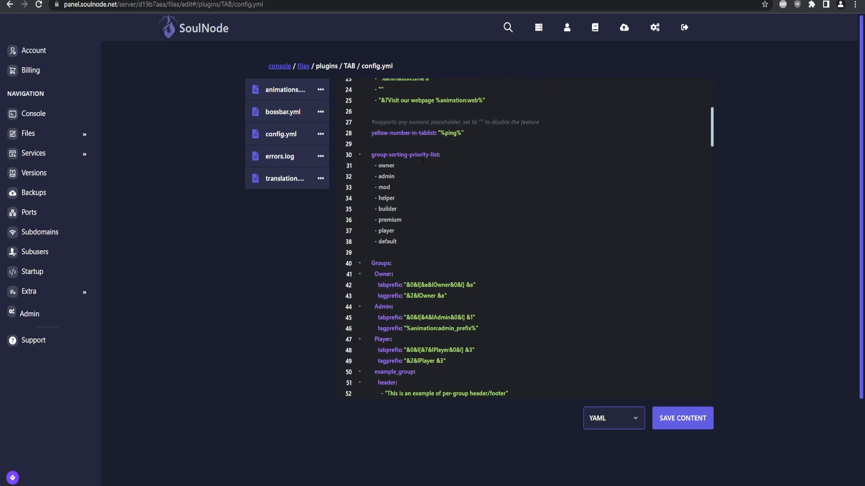
pyautogui.click(397, 241)
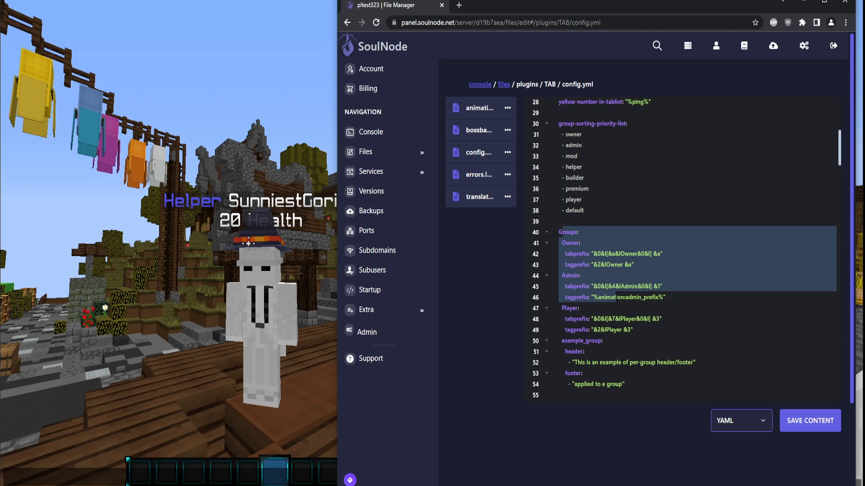
# Replace the sample group prefixes with %vault-prefix% defaults and save config.yml
pyautogui.scroll(-3)
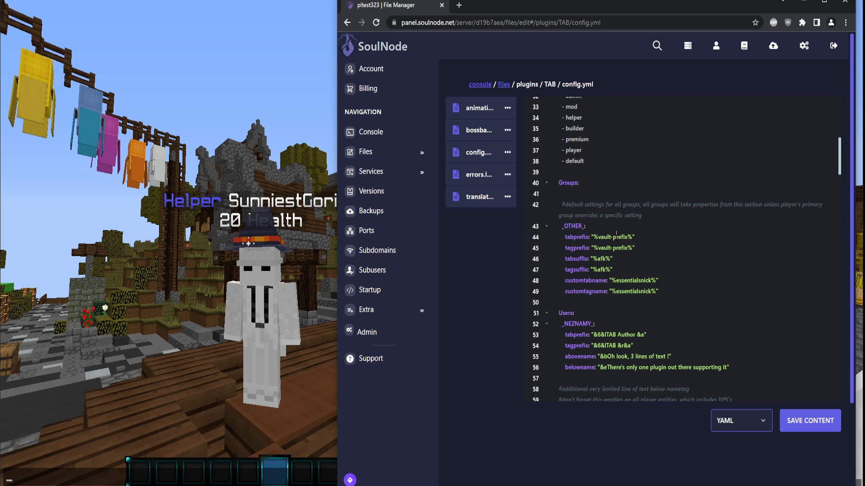
pyautogui.moveTo(811, 440)
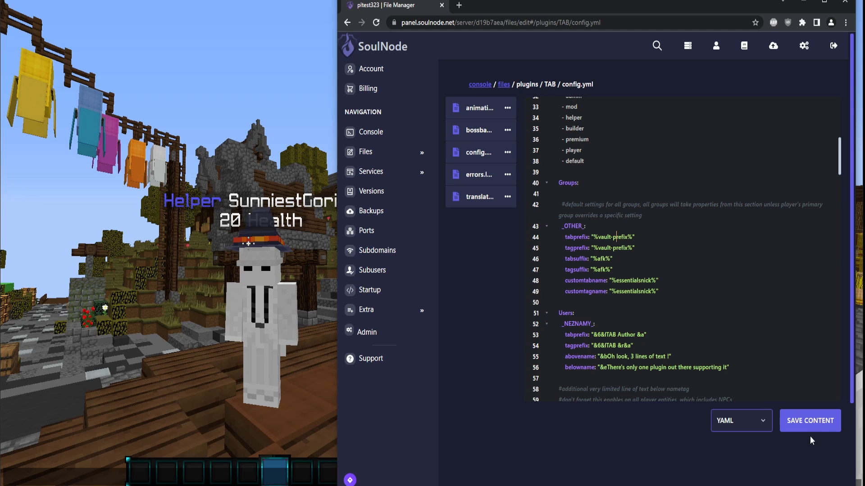
pyautogui.click(809, 421)
pyautogui.write('/lp list')
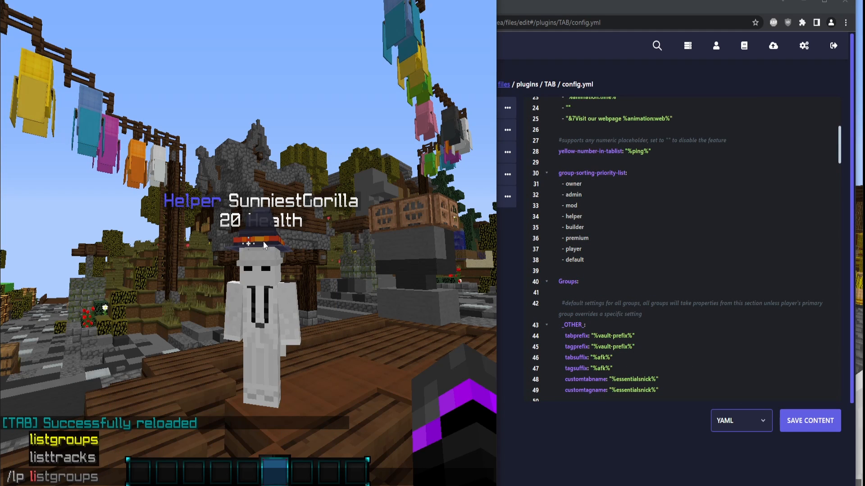
pyautogui.press('Return')
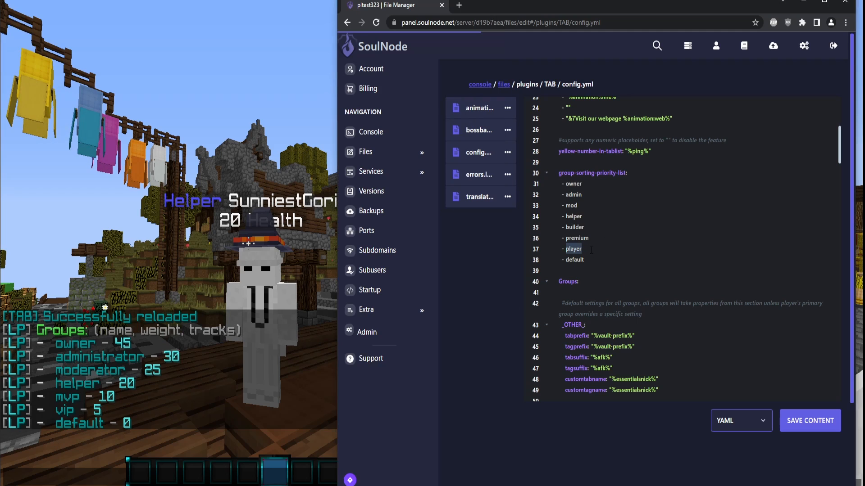
pyautogui.press('Backspace')
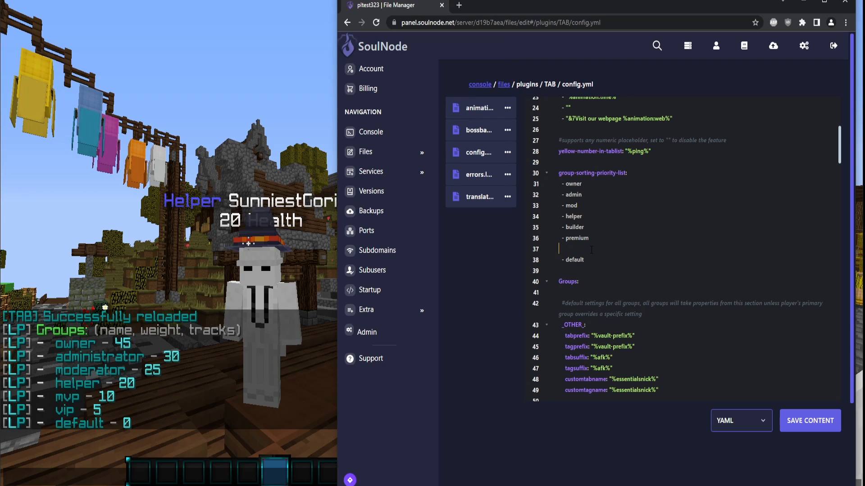
pyautogui.press('Backspace')
pyautogui.write('- vip')
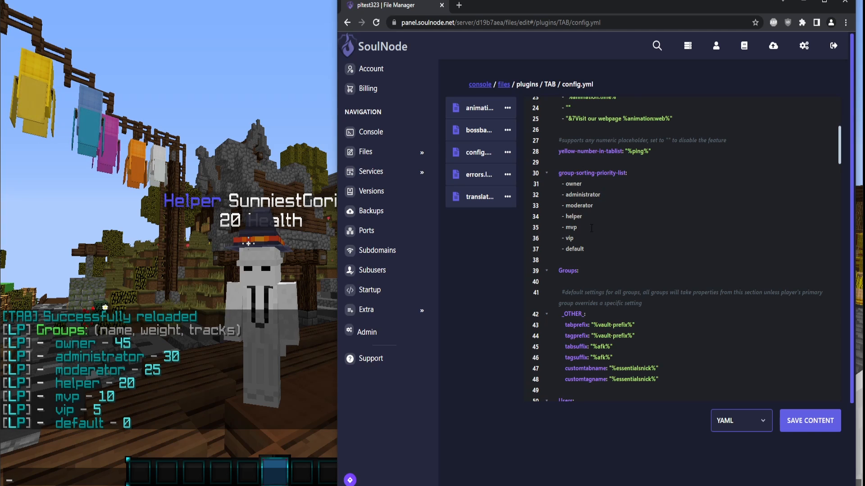
pyautogui.scroll(-3)
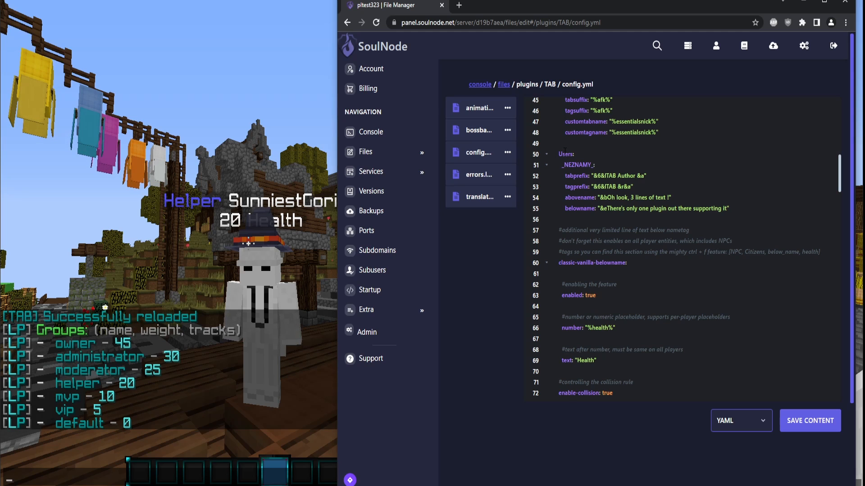
pyautogui.scroll(-3)
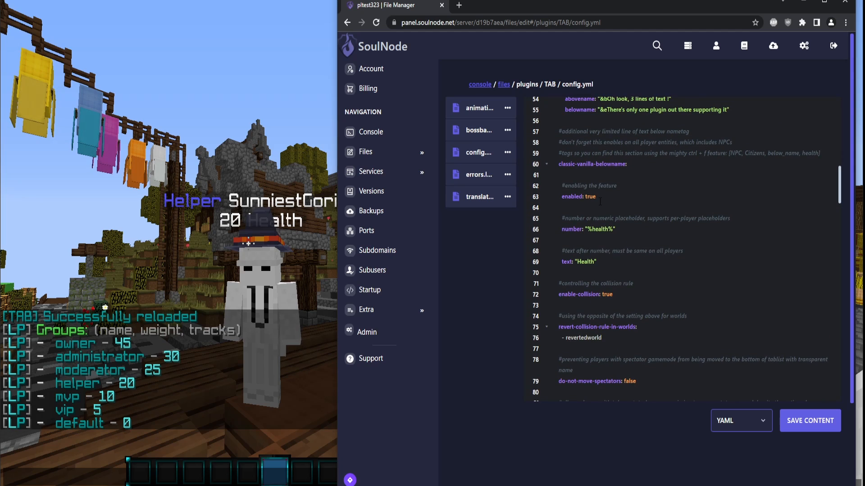
pyautogui.scroll(-3)
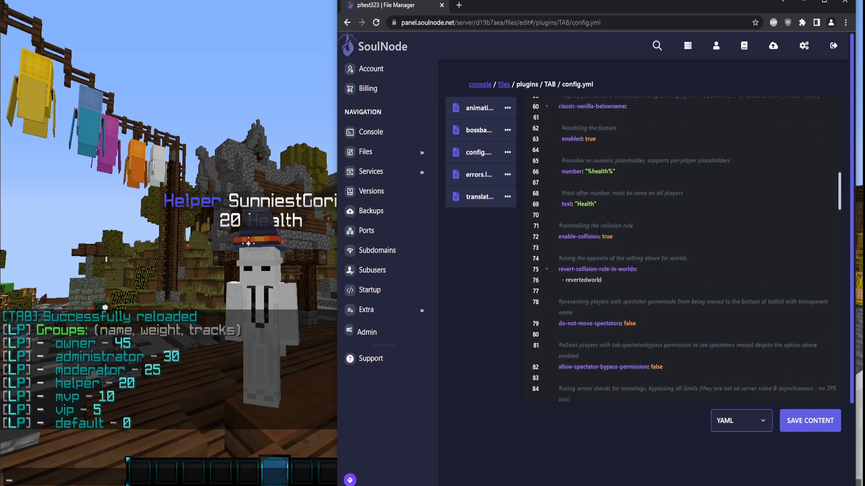
pyautogui.scroll(-3)
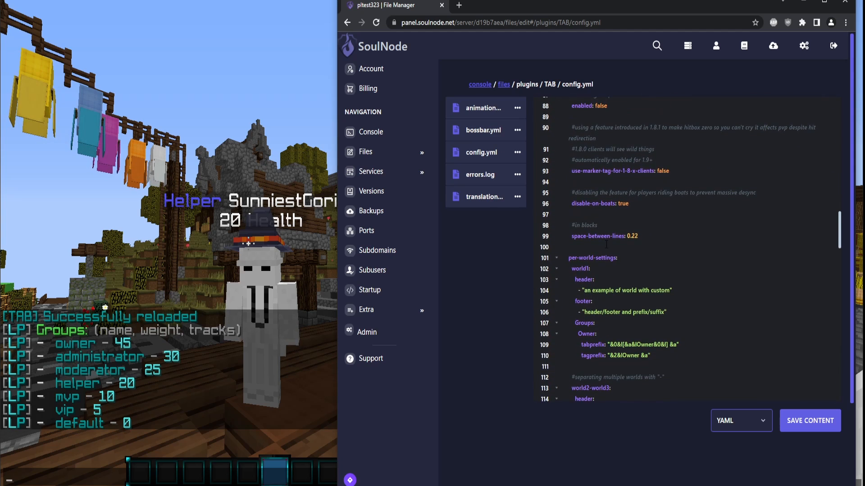
pyautogui.scroll(-3)
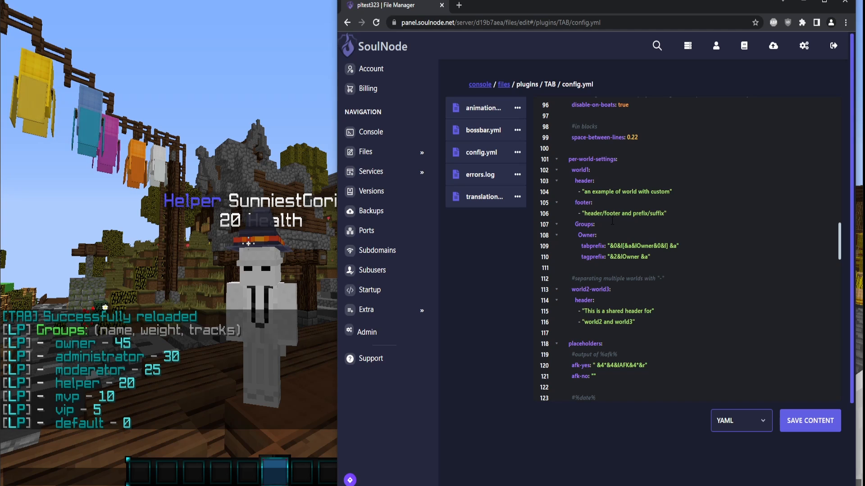
pyautogui.scroll(-3)
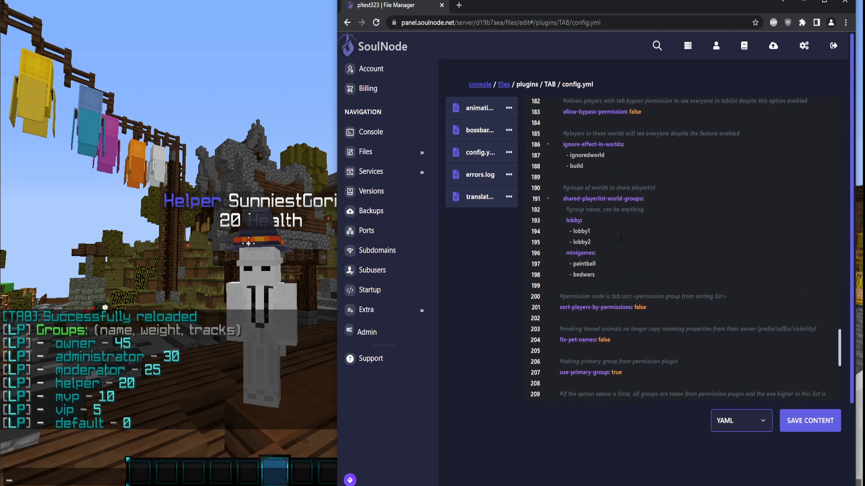
pyautogui.scroll(-3)
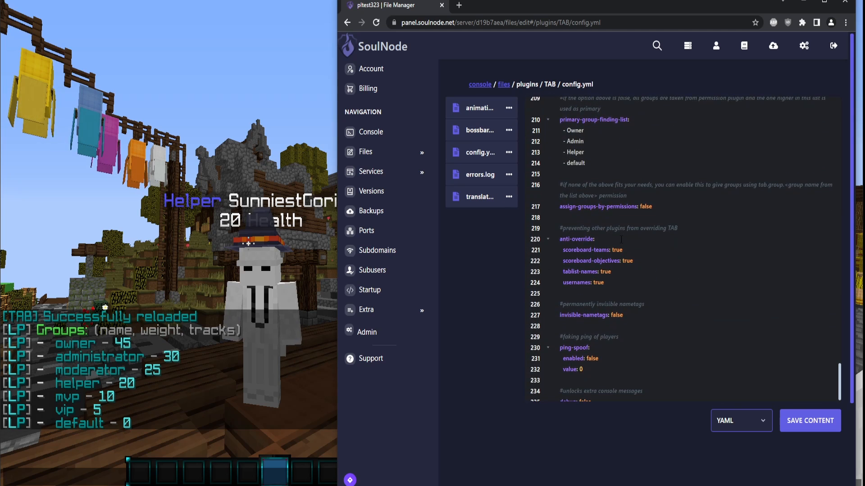
pyautogui.scroll(-3)
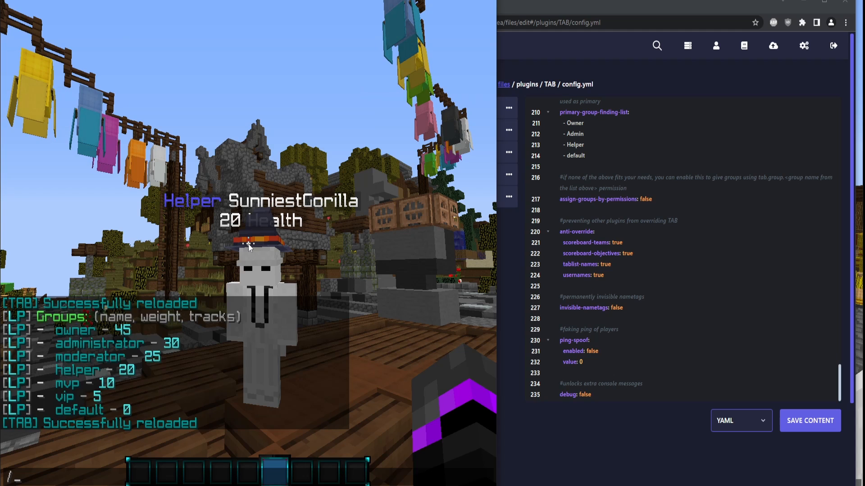
# Set SOULSTRIKER's LuckPerms parent to owner and check the tab list prefixes
pyautogui.write('/lp')
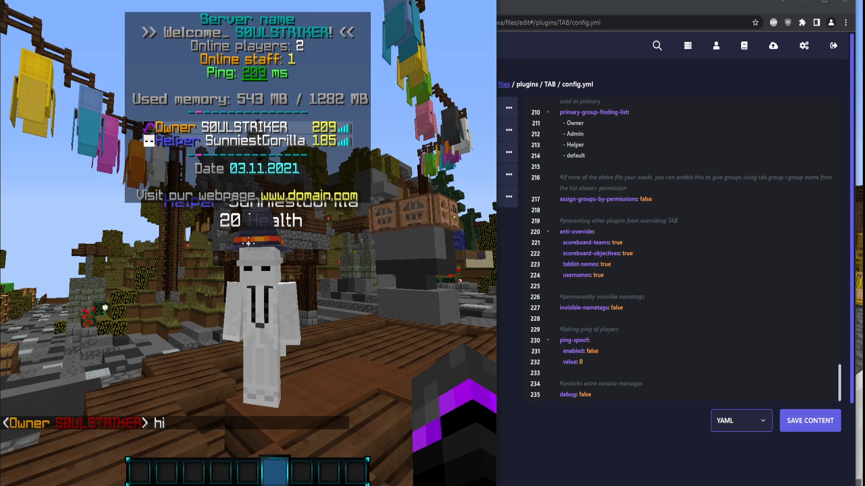
pyautogui.scroll(3)
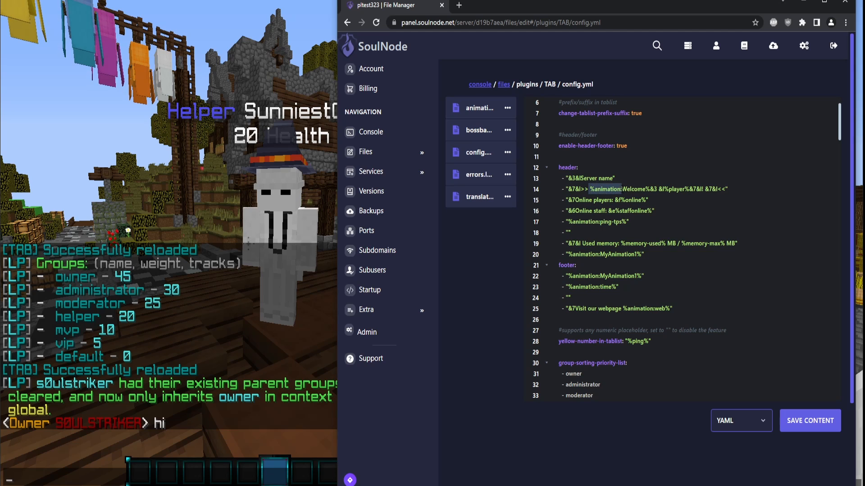
# Open TAB's animations.yml and select the MyAnimation1 animation name
pyautogui.click(479, 108)
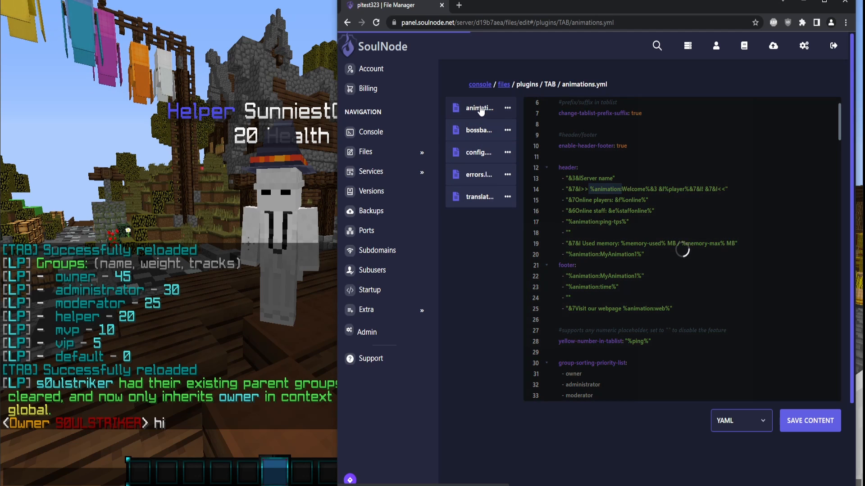
pyautogui.click(478, 108)
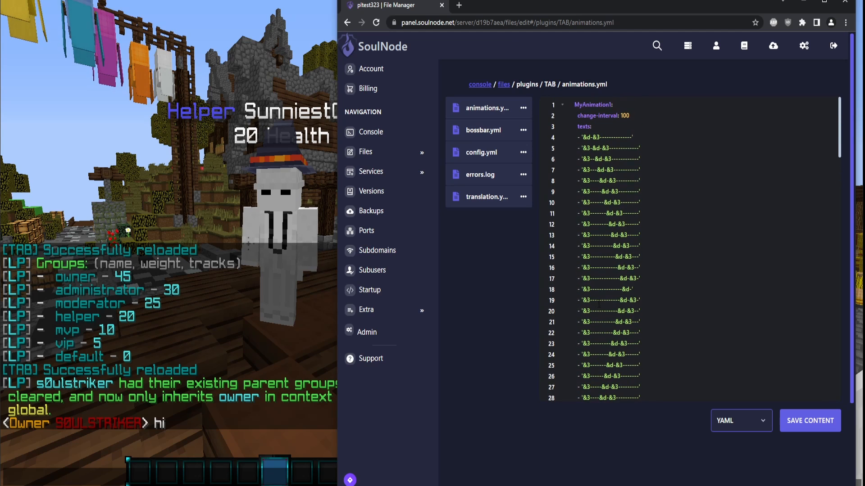
pyautogui.doubleClick(592, 105)
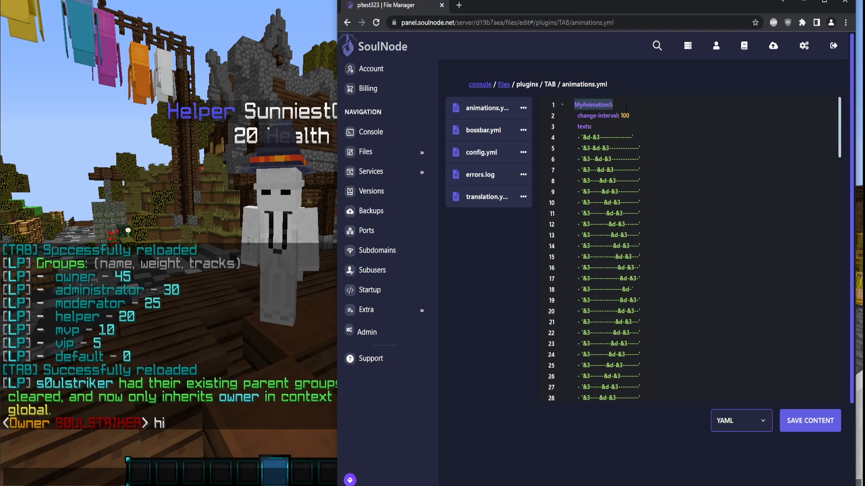
# Scroll through the animations, then return to config.yml's header settings
pyautogui.scroll(-3)
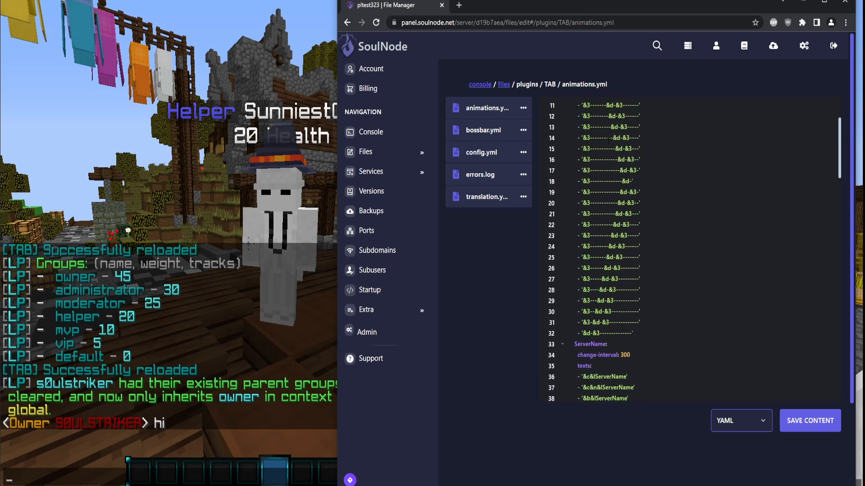
pyautogui.scroll(-3)
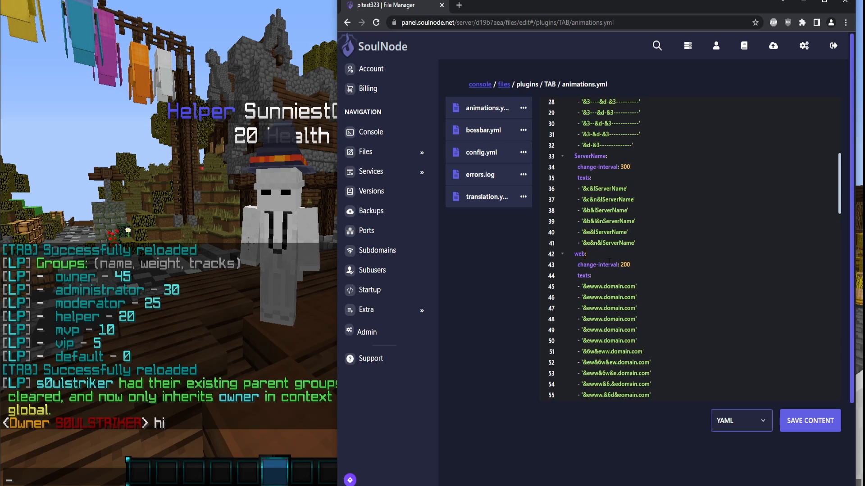
pyautogui.scroll(-3)
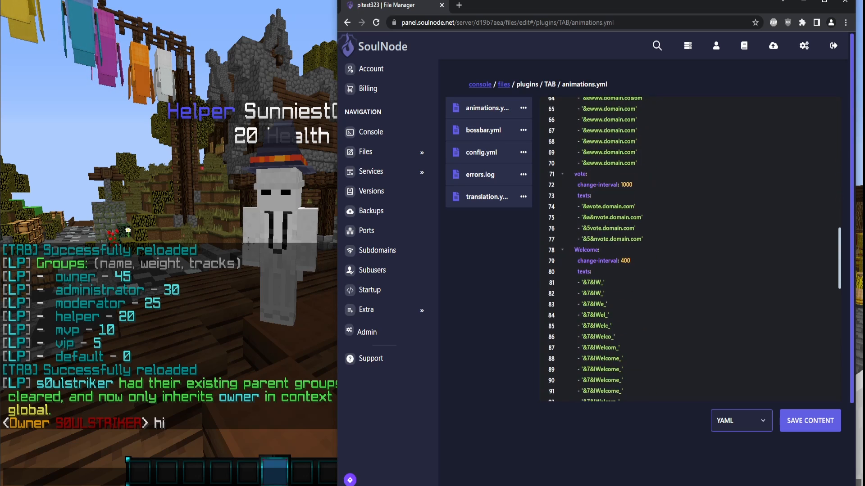
pyautogui.scroll(-3)
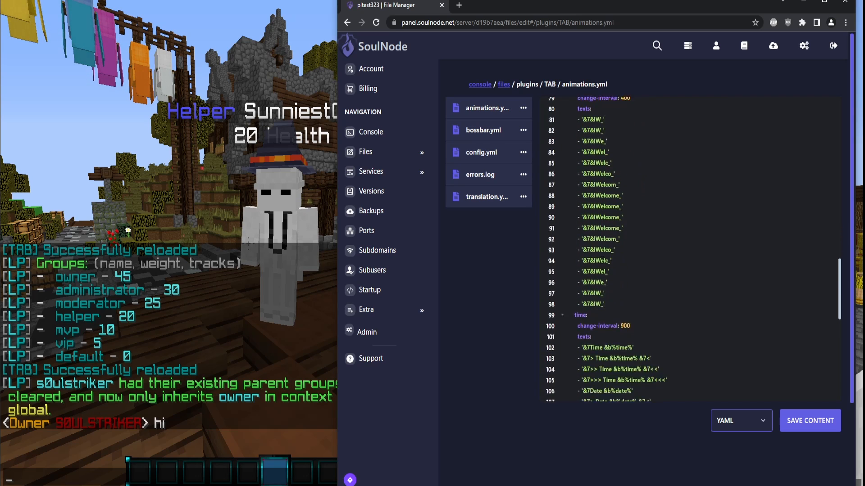
pyautogui.scroll(-3)
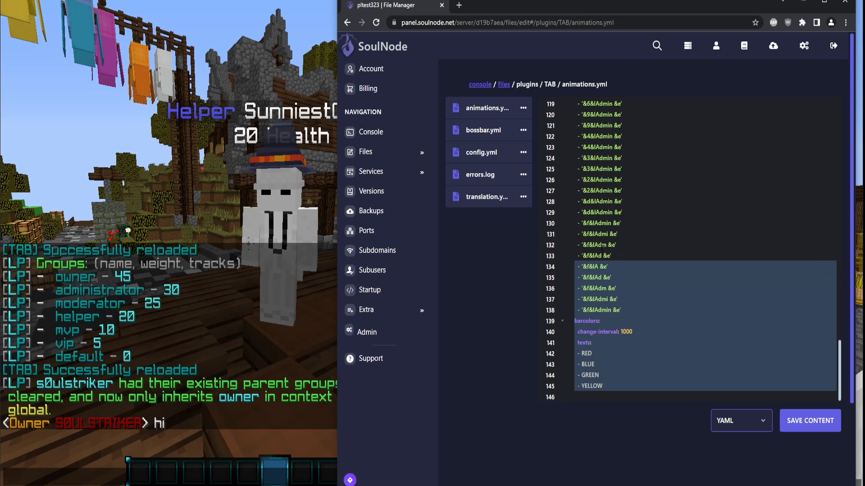
pyautogui.click(481, 153)
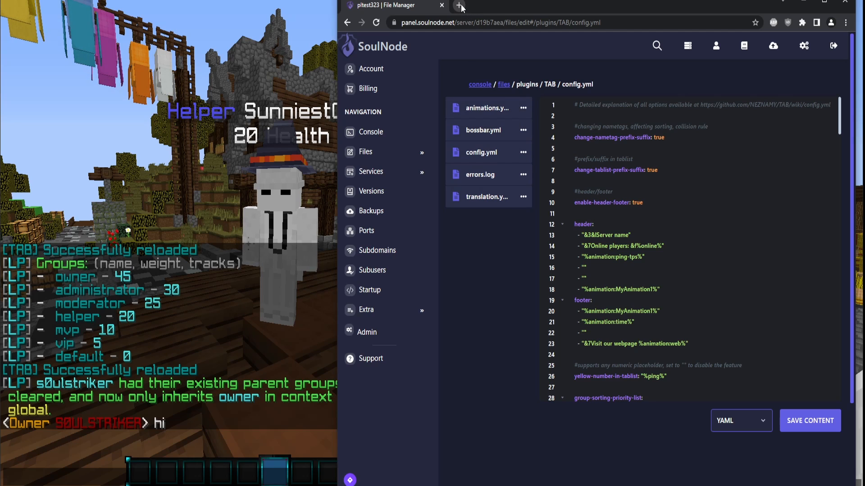
# Open the PlaceholderAPI wiki in a new tab and select %statistic_time_played%
pyautogui.click(460, 6)
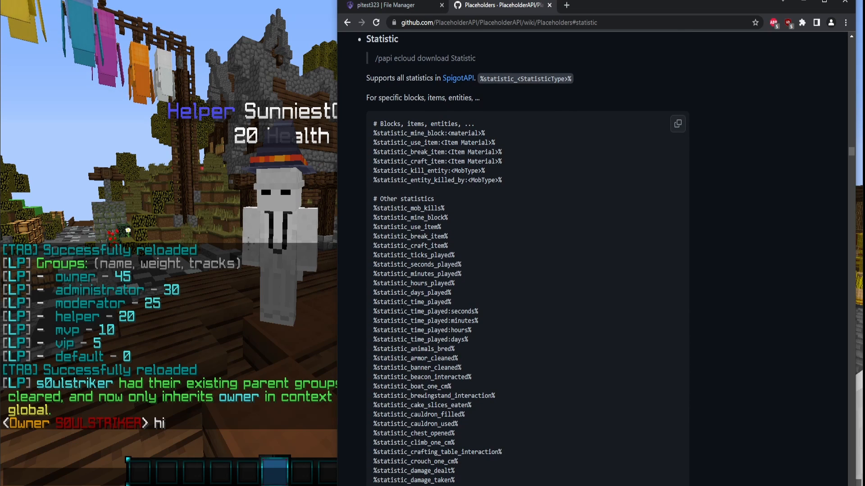
pyautogui.doubleClick(423, 302)
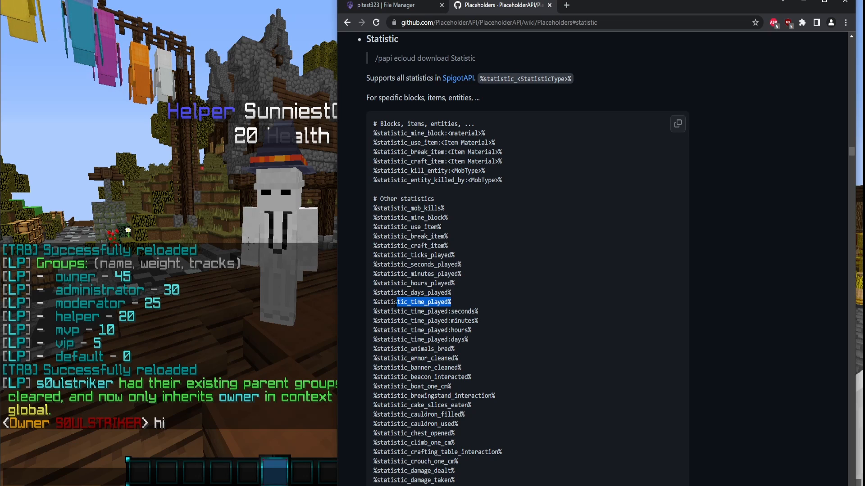
pyautogui.doubleClick(412, 302)
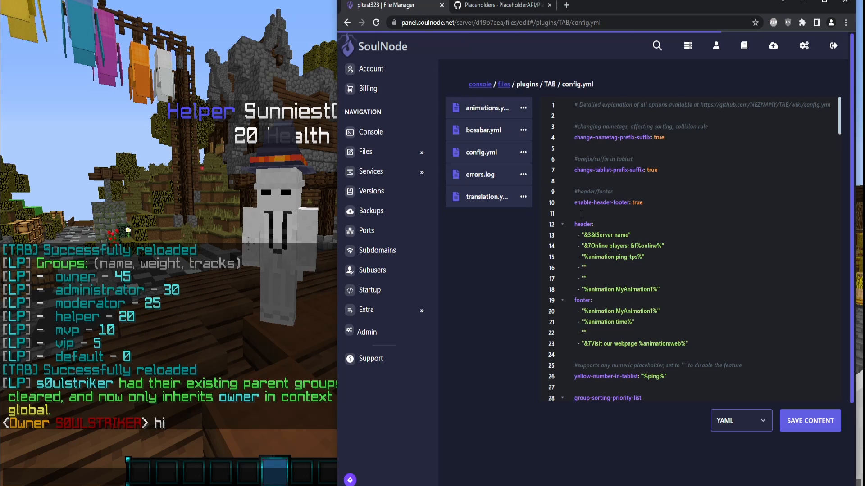
# Add a 'Time played: %statistic_time_played%' header line and save config.yml
pyautogui.write('Time pla')
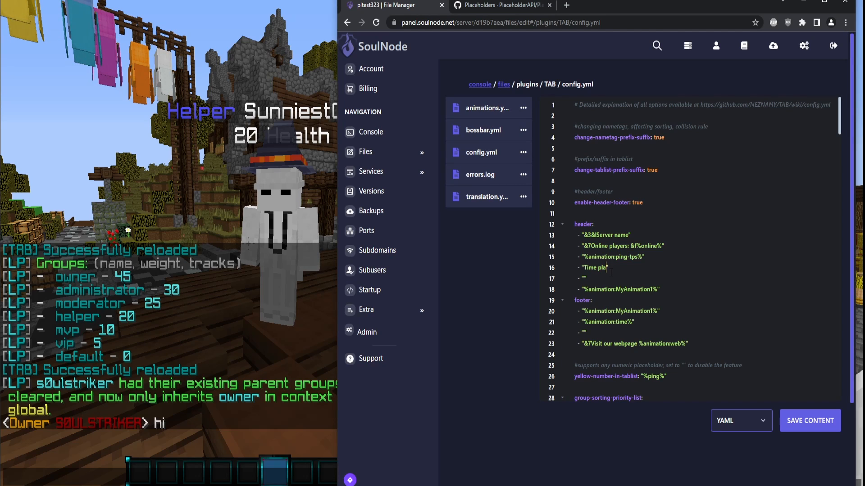
pyautogui.write('yed: %statistic_time_played%')
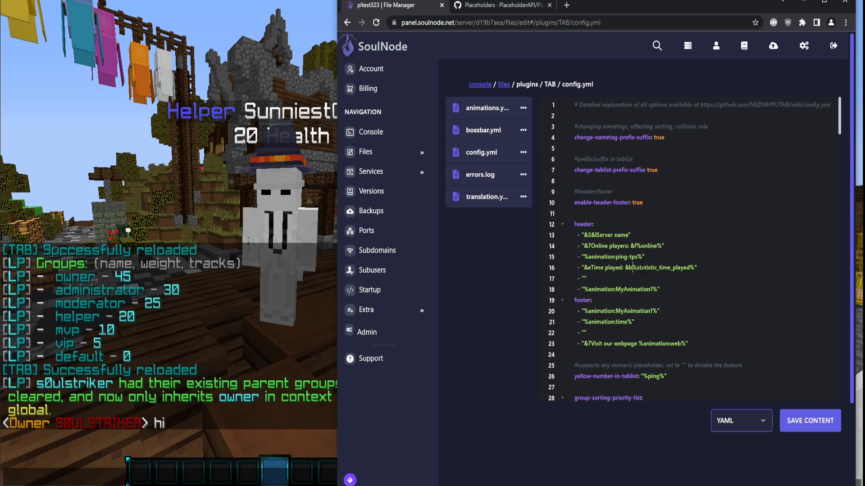
pyautogui.click(810, 420)
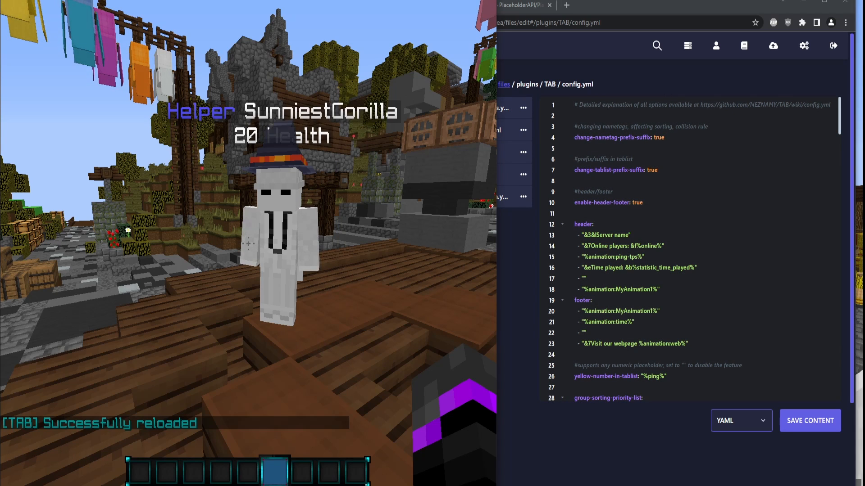
# Download the PlaceholderAPI Statistic expansion and reload PlaceholderAPI
pyautogui.press('Tab')
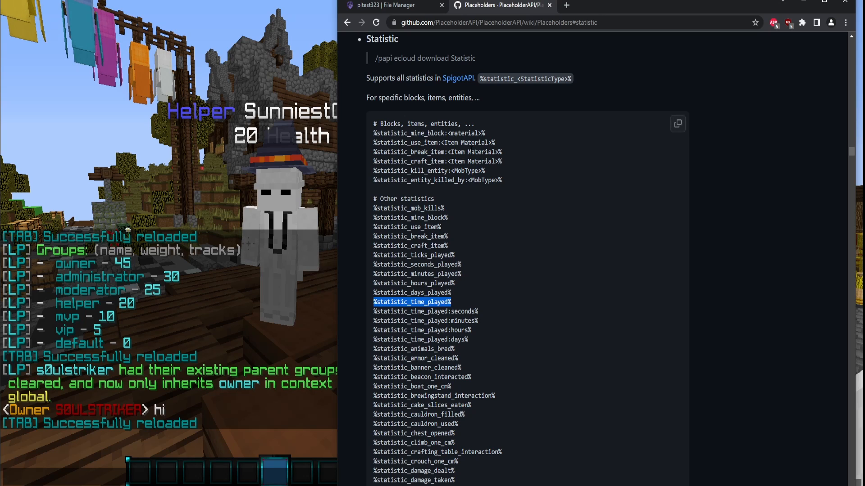
pyautogui.scroll(3)
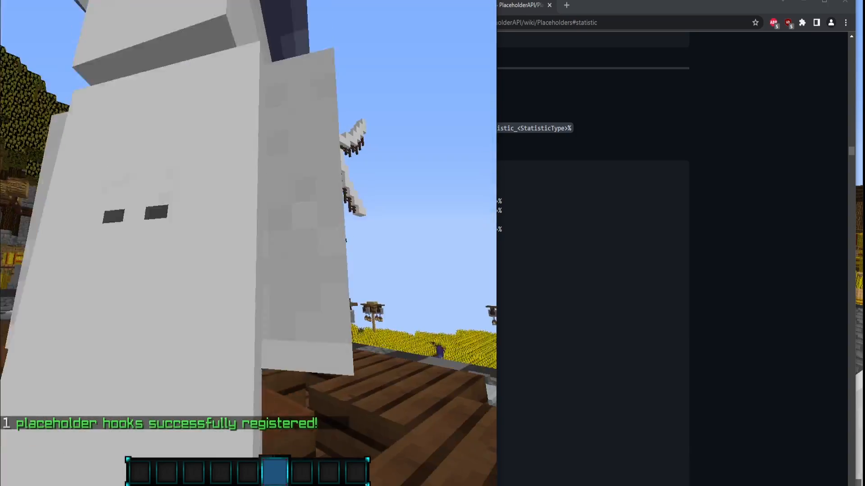
pyautogui.moveTo(249, 220)
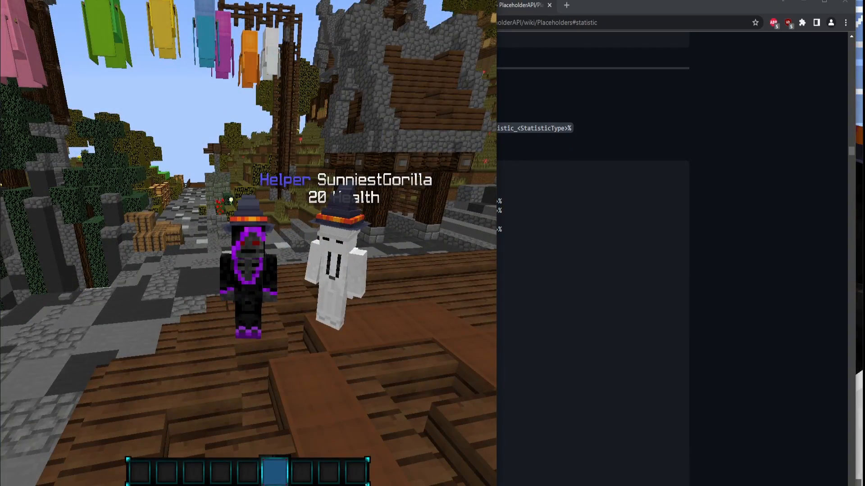